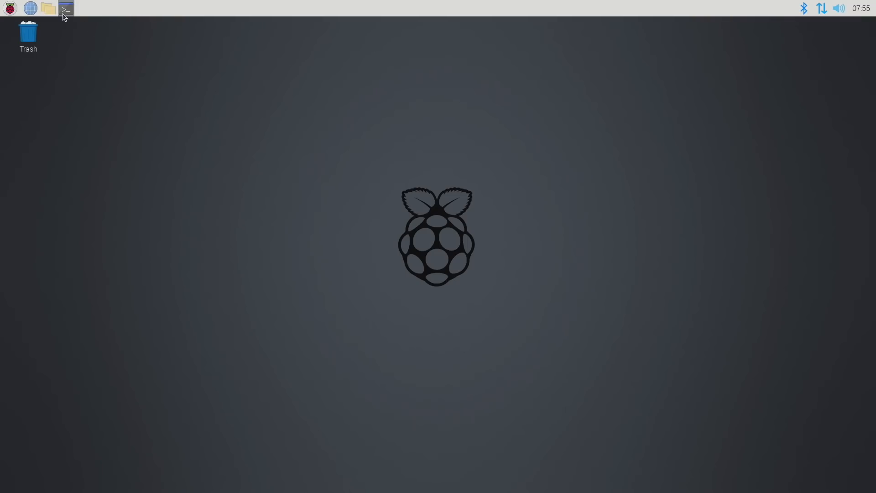
Open a terminal window, then move it higher and right and enlarge it
{"action": "left_click", "coordinate": [65, 8]}
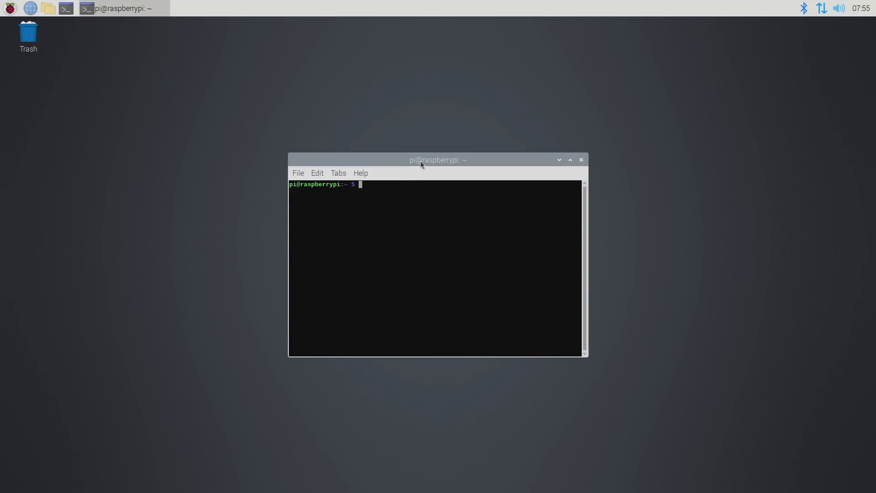
{"action": "left_click_drag", "start_coordinate": [438, 159], "coordinate": [383, 73]}
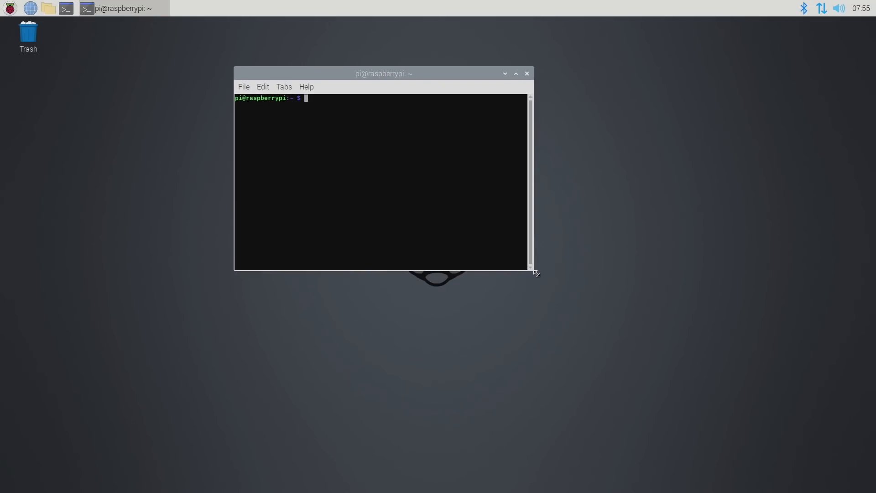
{"action": "left_click_drag", "start_coordinate": [533, 272], "coordinate": [627, 358]}
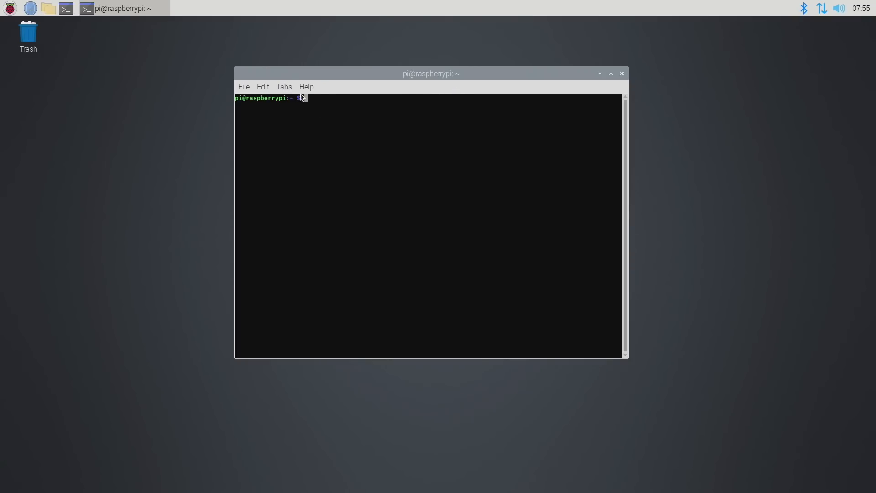
{"action": "left_click", "coordinate": [262, 87]}
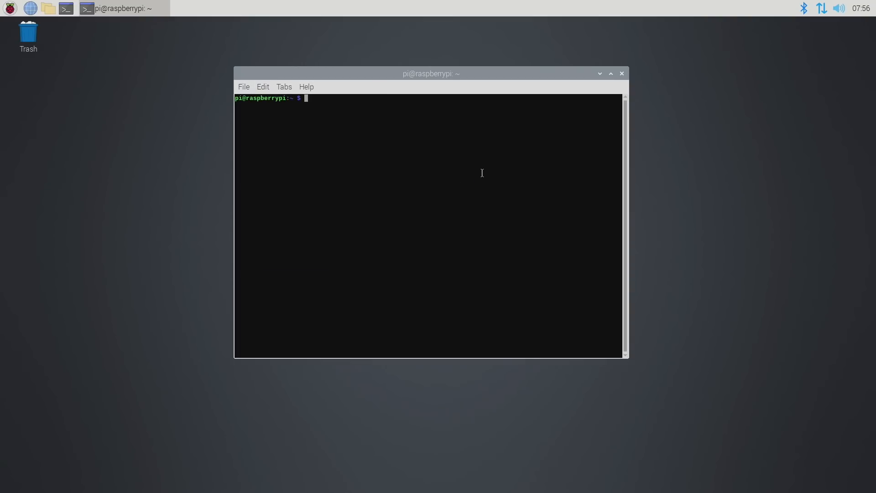
{"action": "left_click_drag", "start_coordinate": [430, 73], "coordinate": [632, 68]}
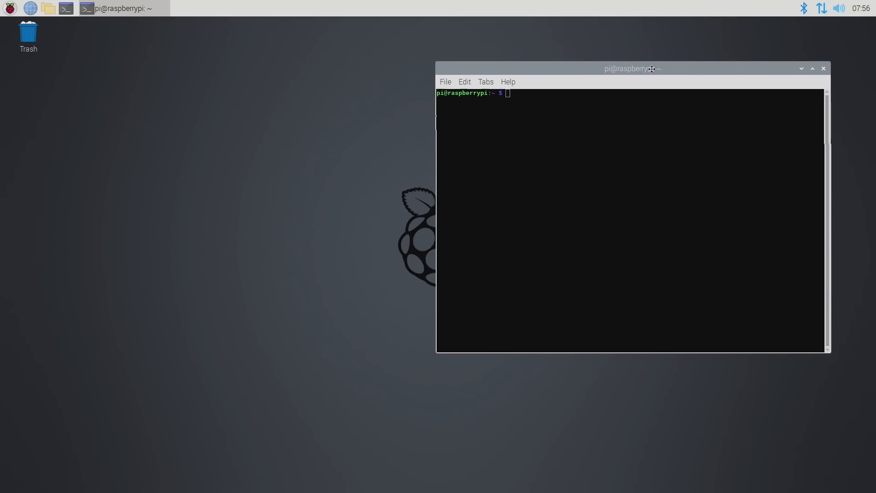
{"action": "left_click_drag", "start_coordinate": [632, 68], "coordinate": [650, 64]}
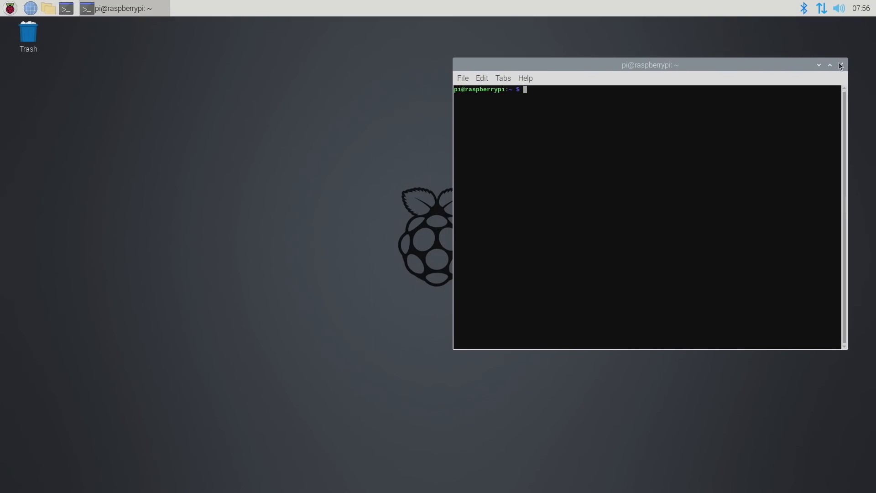
Close that terminal and launch cool-retro-term from the System Tools menu
{"action": "left_click", "coordinate": [839, 65]}
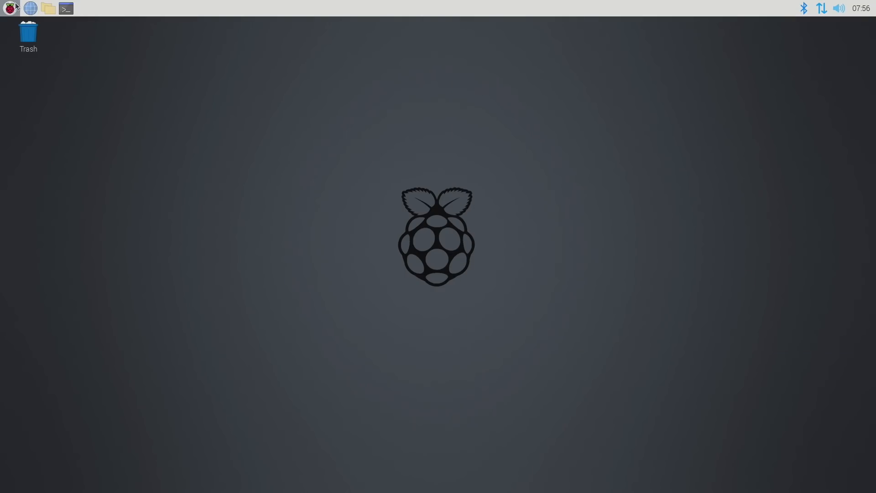
{"action": "left_click", "coordinate": [9, 8]}
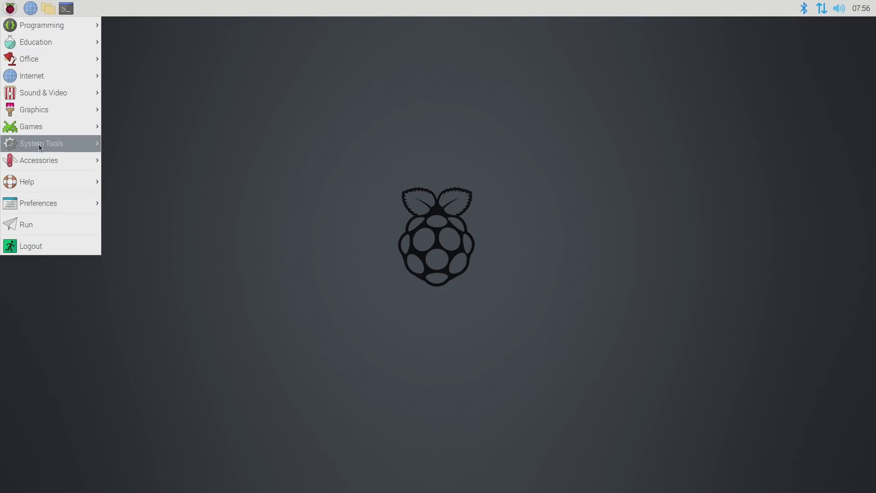
{"action": "mouse_move", "coordinate": [41, 143]}
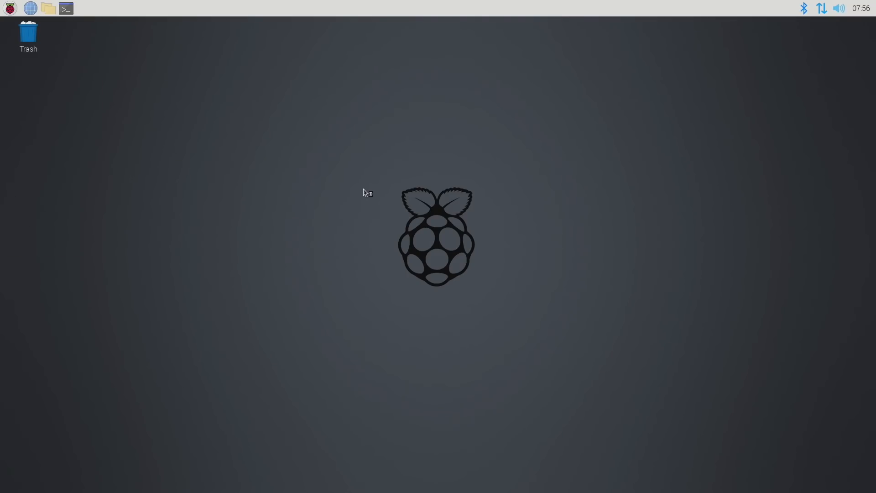
{"action": "left_click", "coordinate": [66, 8]}
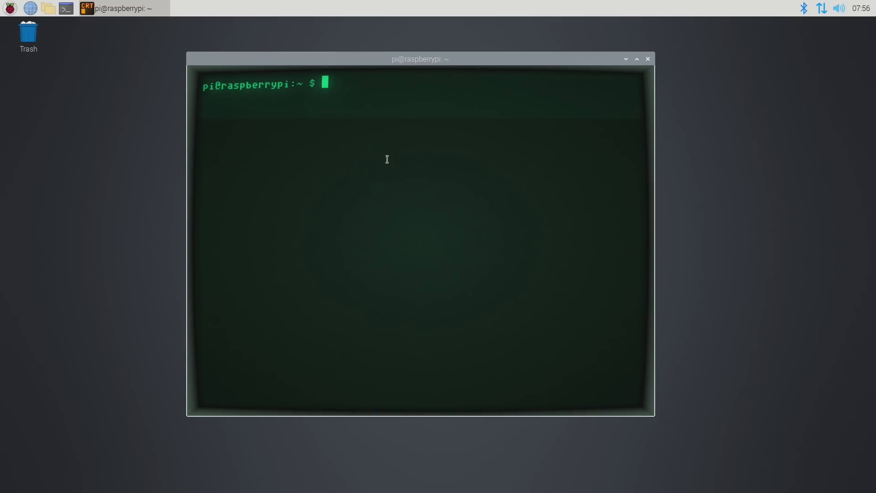
Run sudo neofetch to show the Raspberry Pi system summary
{"action": "type", "text": "sudo"}
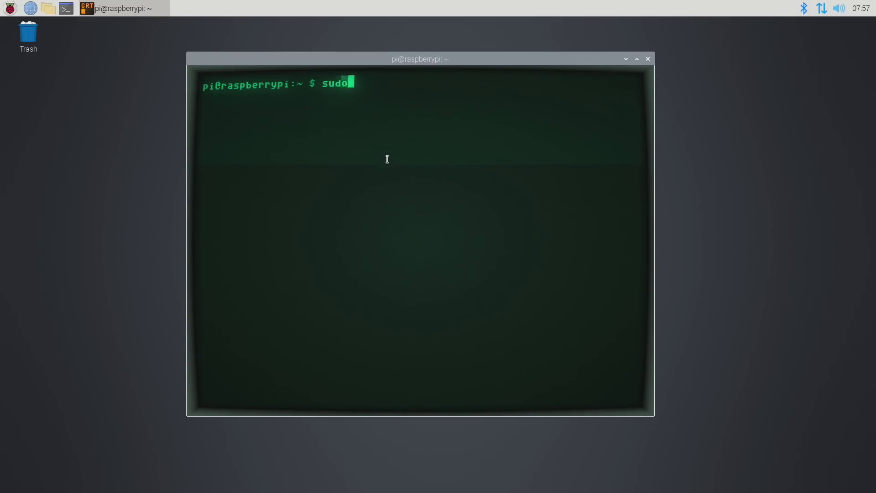
{"action": "type", "text": "neofetch"}
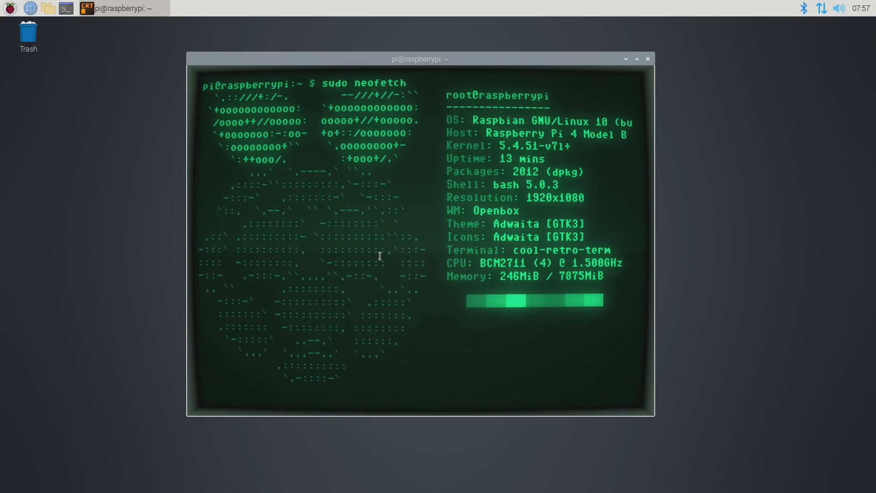
{"action": "mouse_move", "coordinate": [382, 236]}
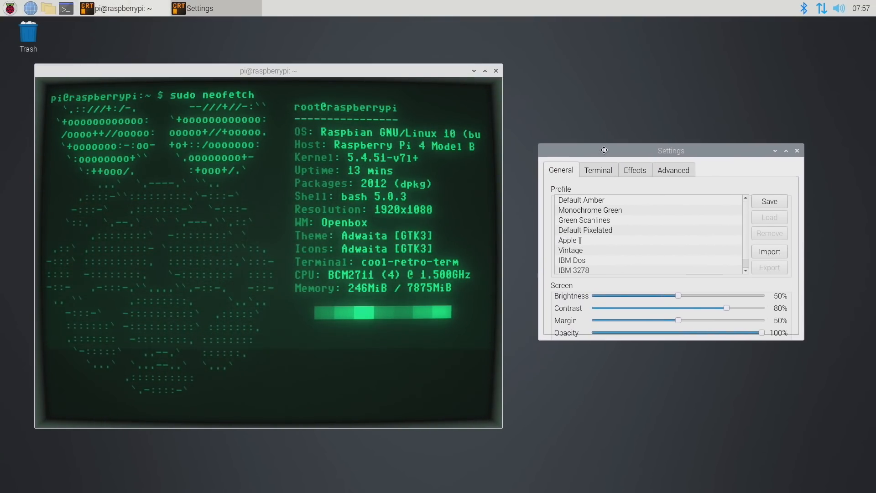
Try the Default Amber, Monochrome Green, Green Scanlines and Default Pixelated profiles, settling on Apple ][
{"action": "left_click_drag", "start_coordinate": [604, 150], "coordinate": [678, 146]}
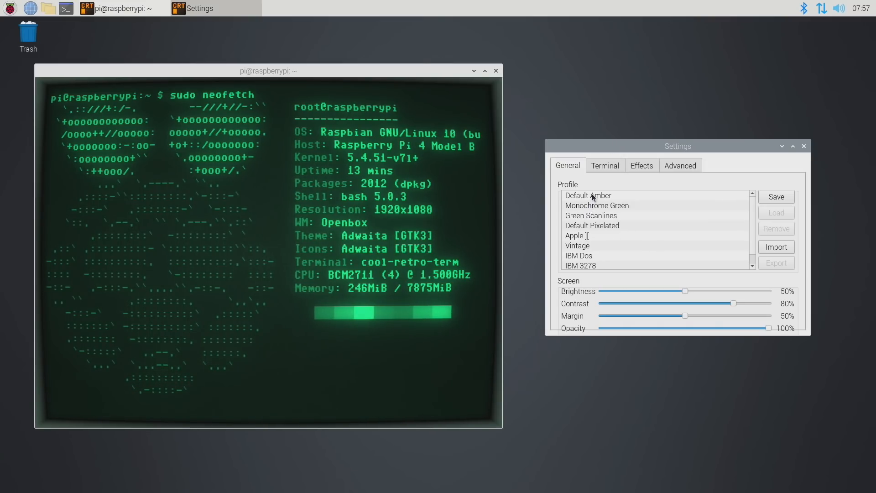
{"action": "left_click", "coordinate": [587, 195]}
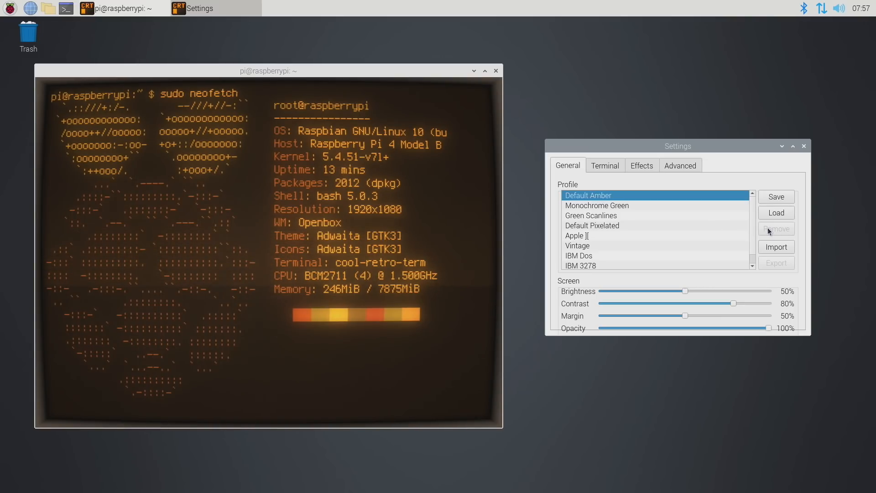
{"action": "left_click", "coordinate": [597, 205]}
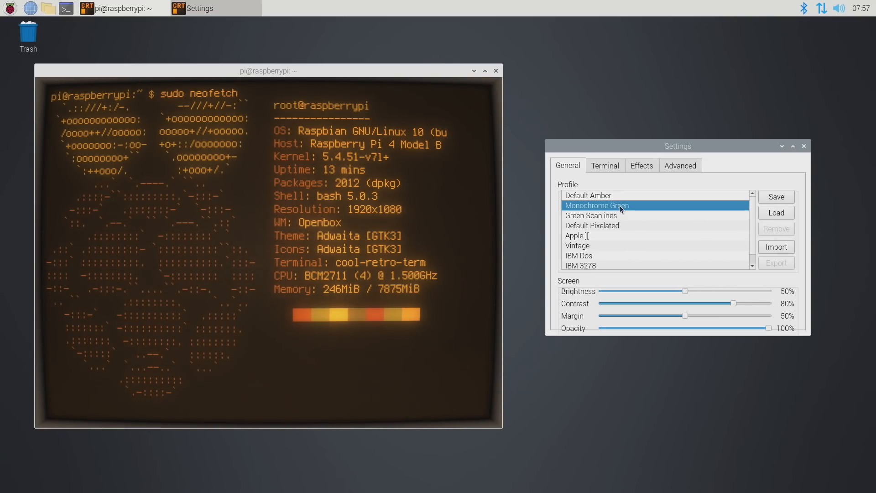
{"action": "left_click", "coordinate": [590, 216]}
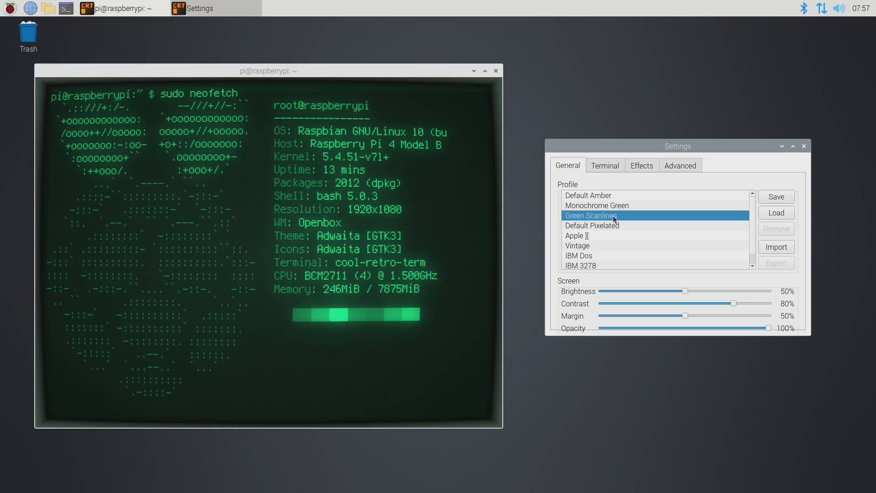
{"action": "left_click_drag", "start_coordinate": [733, 304], "coordinate": [703, 303]}
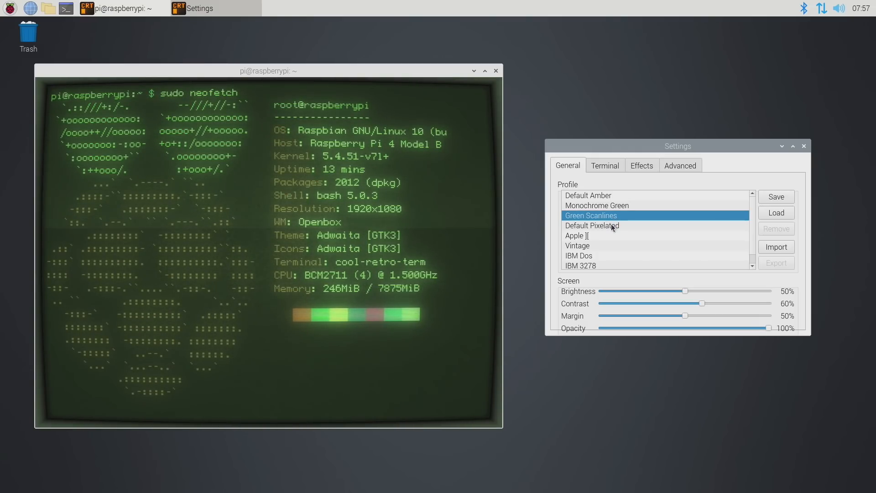
{"action": "left_click", "coordinate": [592, 235]}
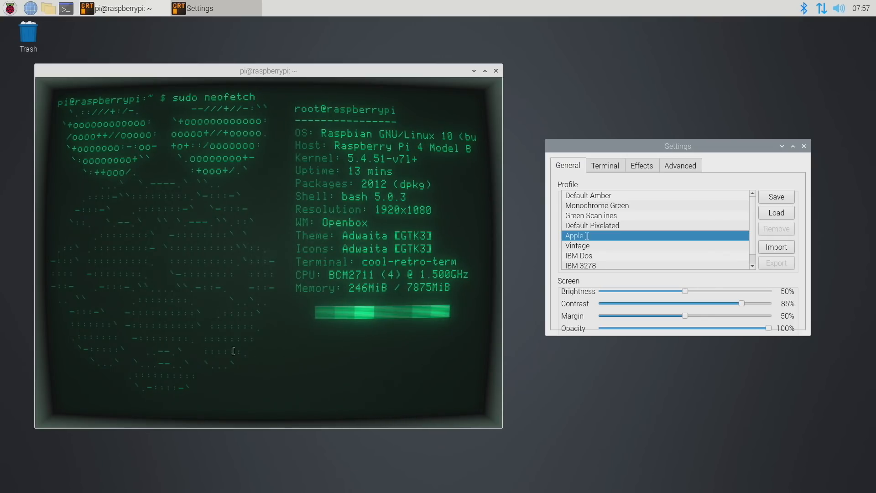
{"action": "mouse_move", "coordinate": [581, 258]}
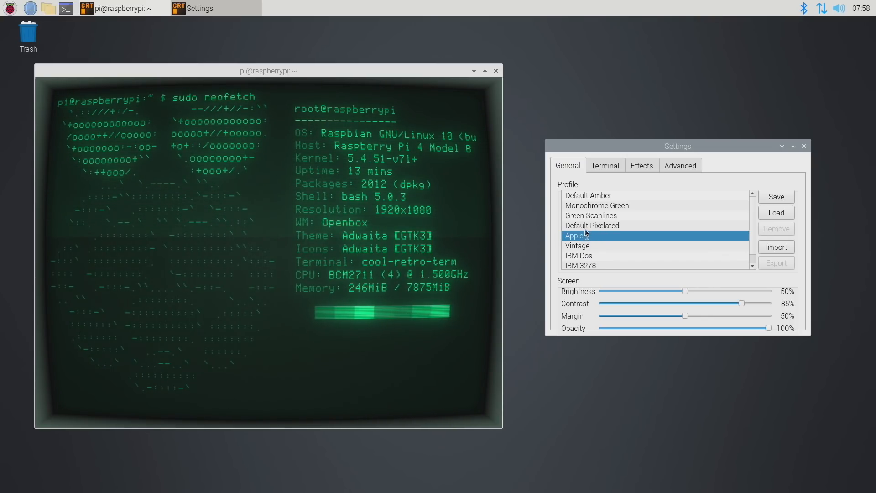
{"action": "left_click", "coordinate": [604, 165]}
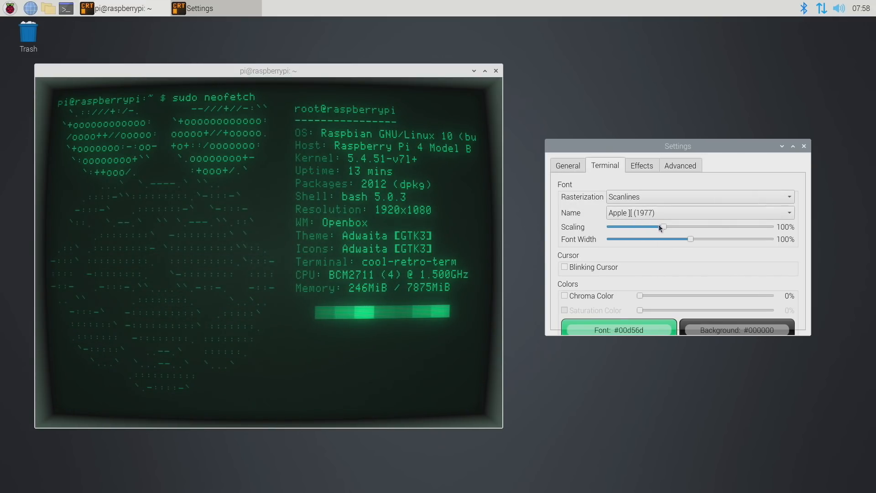
Briefly change the font, then keep Apple ][ with Scanlines rasterization
{"action": "left_click", "coordinate": [699, 197]}
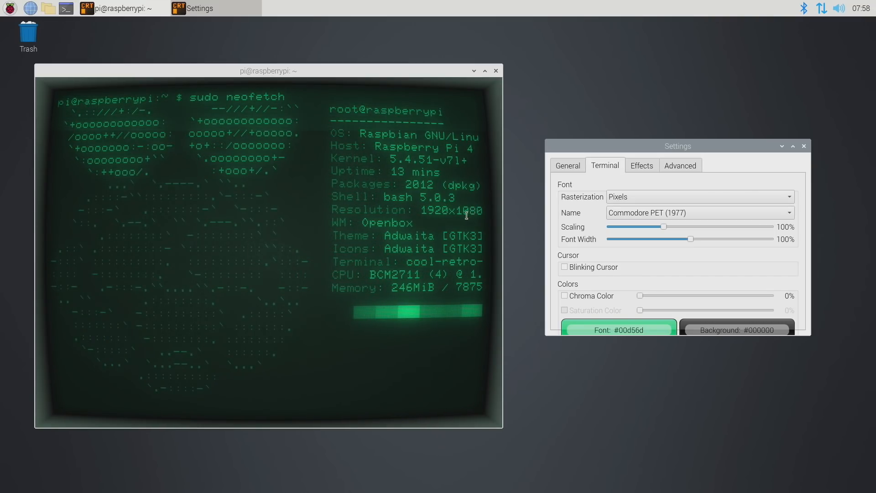
{"action": "left_click", "coordinate": [699, 197]}
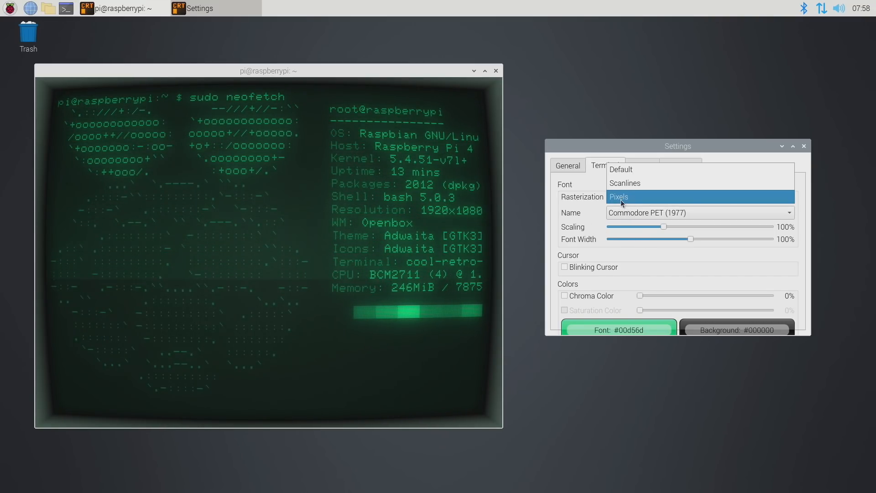
{"action": "left_click", "coordinate": [624, 182]}
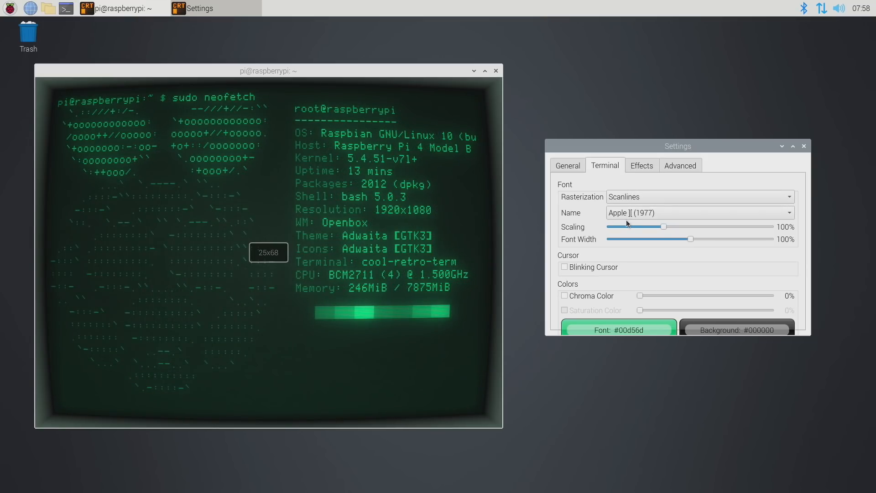
{"action": "left_click", "coordinate": [642, 165]}
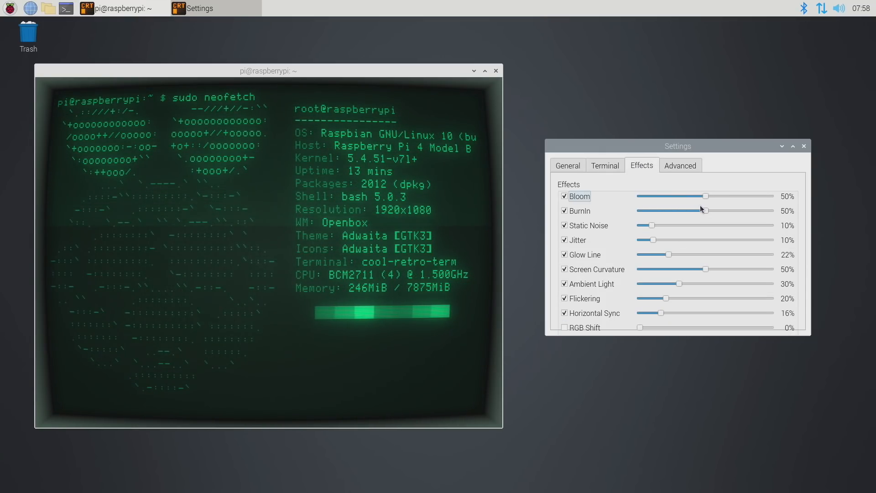
{"action": "mouse_move", "coordinate": [650, 230]}
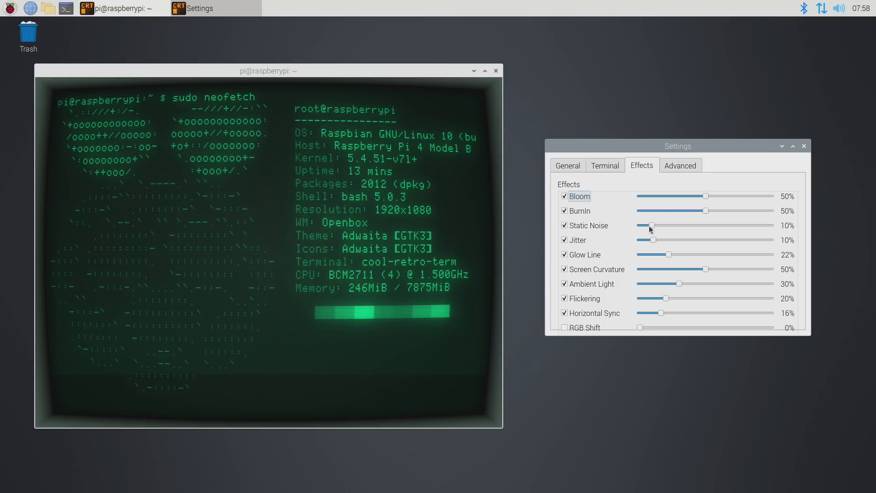
Set Static Noise to 26% and Glow Line to 19% on the Effects tab
{"action": "left_click_drag", "start_coordinate": [651, 225], "coordinate": [729, 225]}
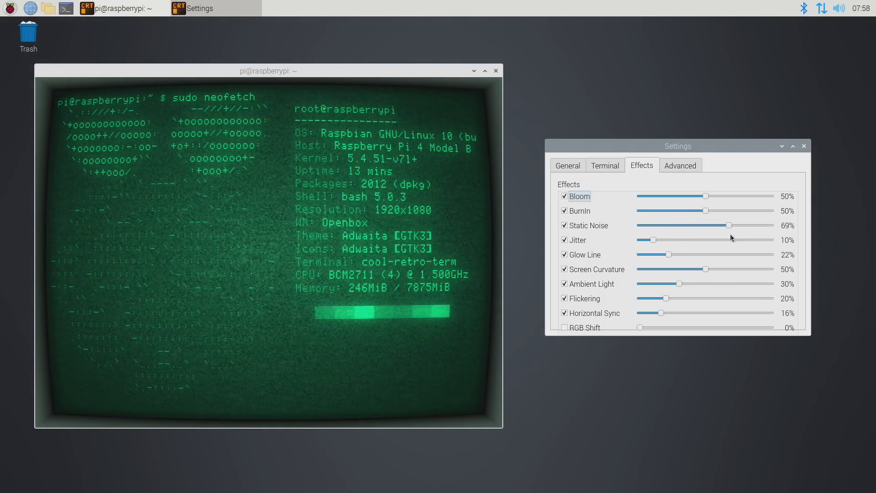
{"action": "left_click_drag", "start_coordinate": [728, 225], "coordinate": [675, 224]}
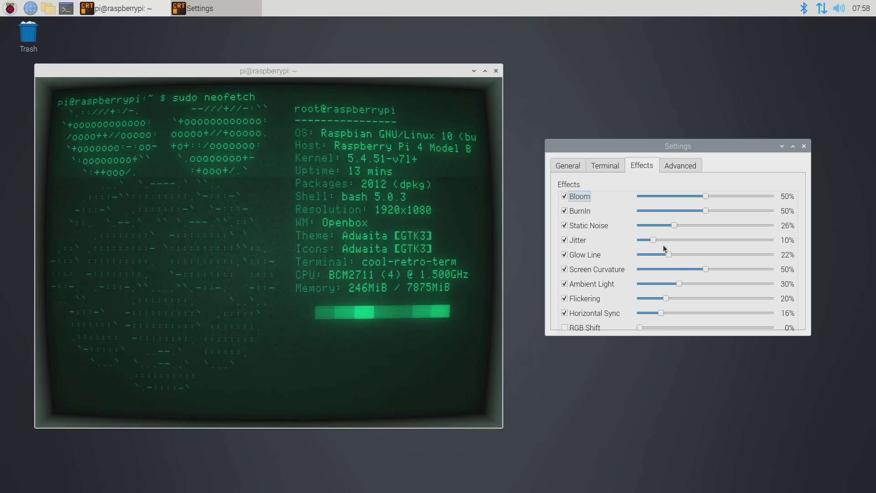
{"action": "left_click_drag", "start_coordinate": [670, 254], "coordinate": [662, 254]}
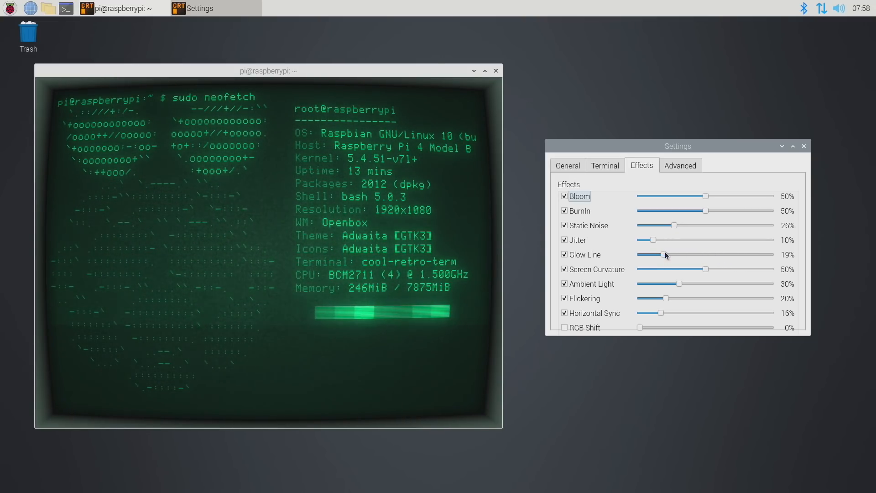
{"action": "left_click", "coordinate": [680, 165]}
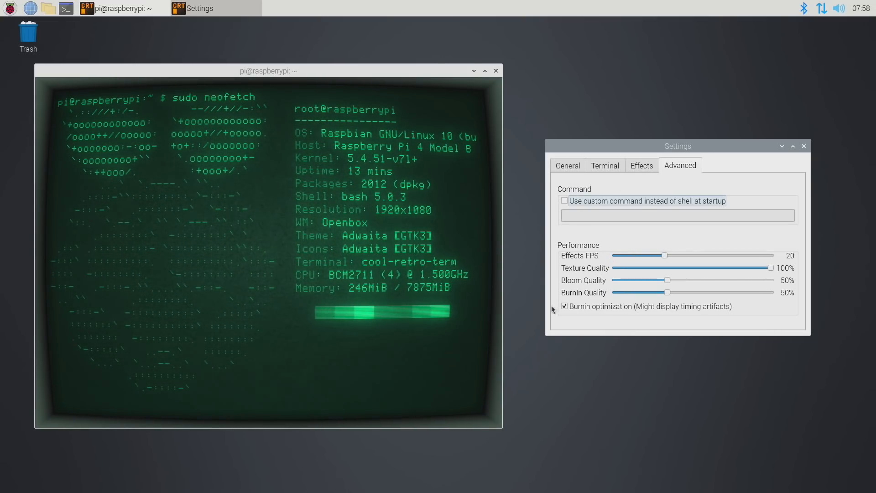
{"action": "mouse_move", "coordinate": [617, 261]}
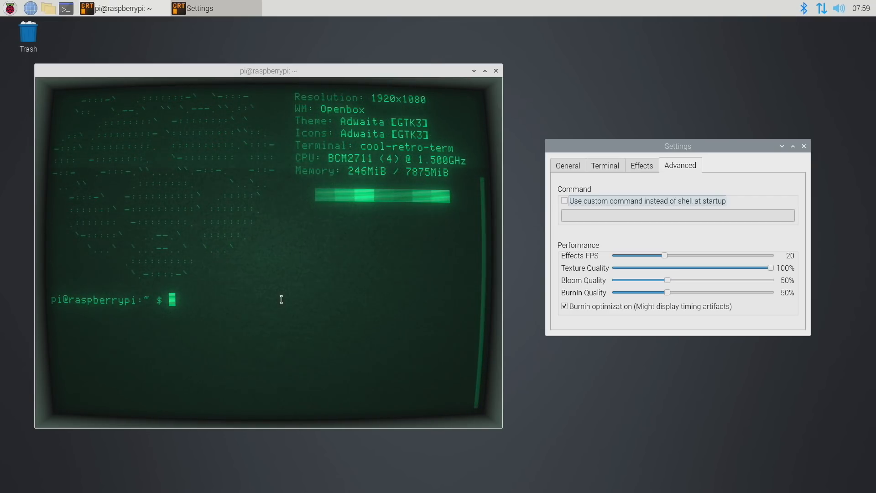
Apply the IBM 3278 profile from the General tab's profile list
{"action": "left_click", "coordinate": [568, 166]}
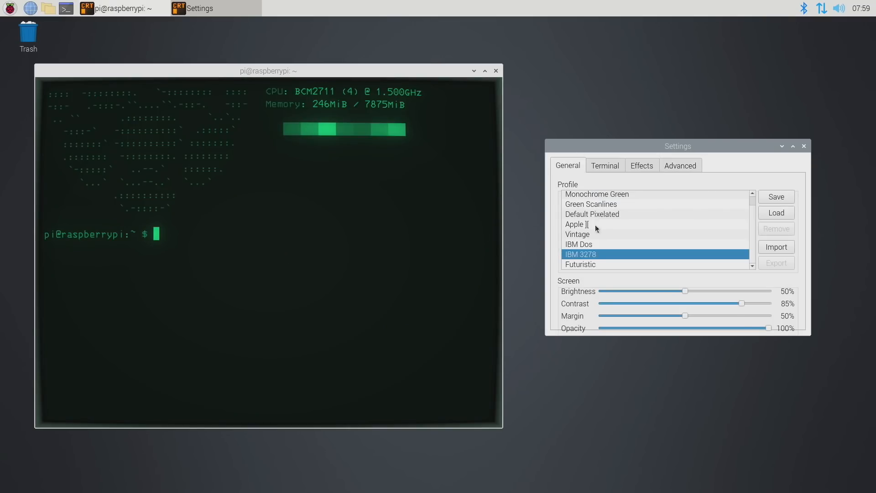
{"action": "left_click", "coordinate": [578, 234]}
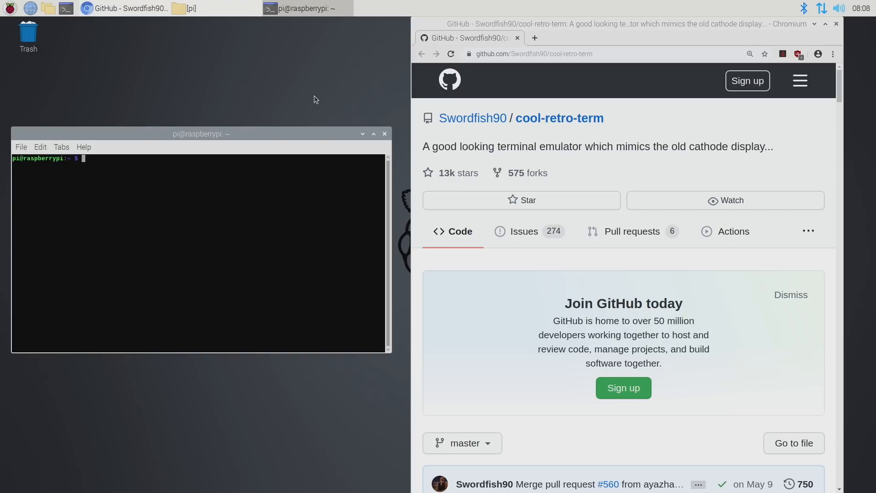
{"action": "mouse_move", "coordinate": [238, 237]}
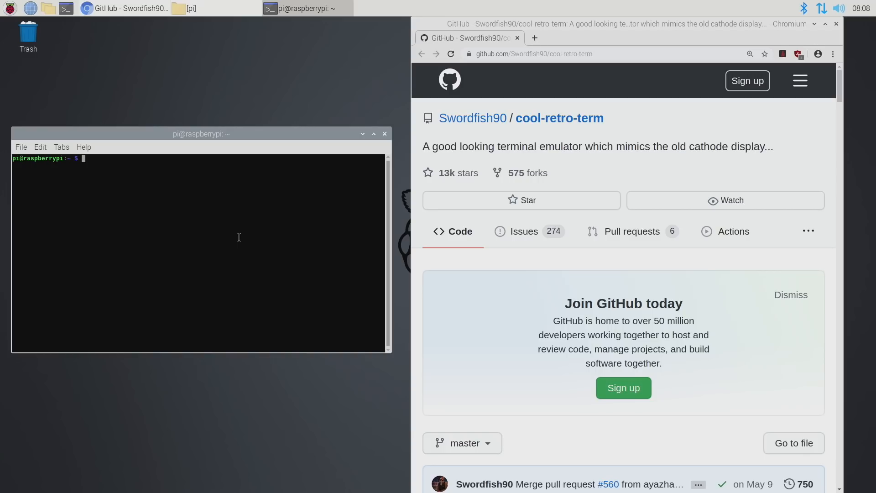
{"action": "mouse_move", "coordinate": [413, 398]}
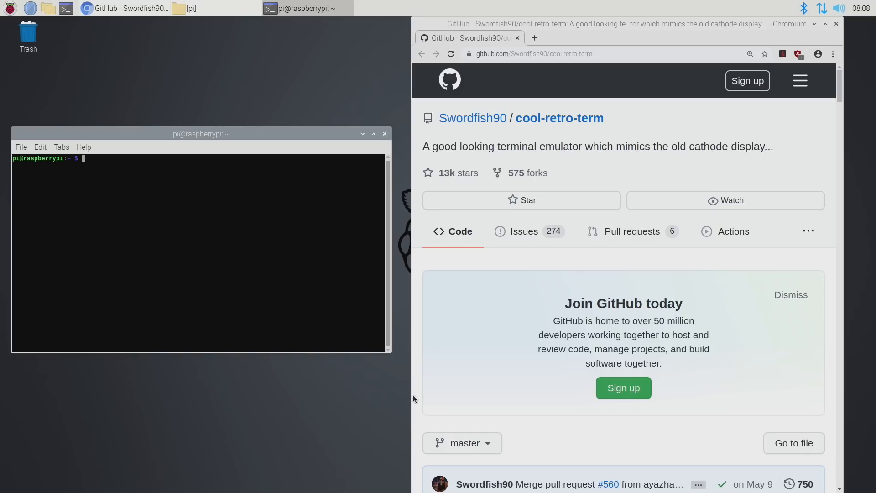
{"action": "mouse_move", "coordinate": [474, 354]}
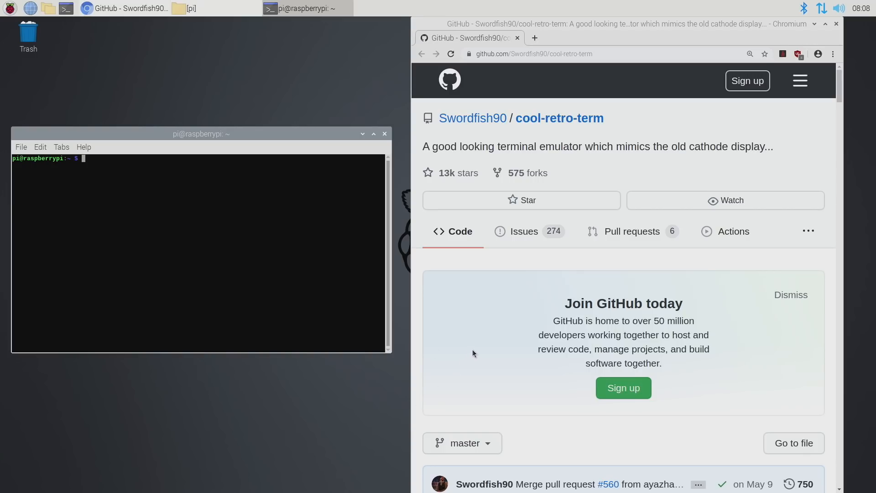
Scroll the README to the Linux build instructions and Debian Jessie dependency command
{"action": "scroll", "scroll_direction": "down", "scroll_amount": 3}
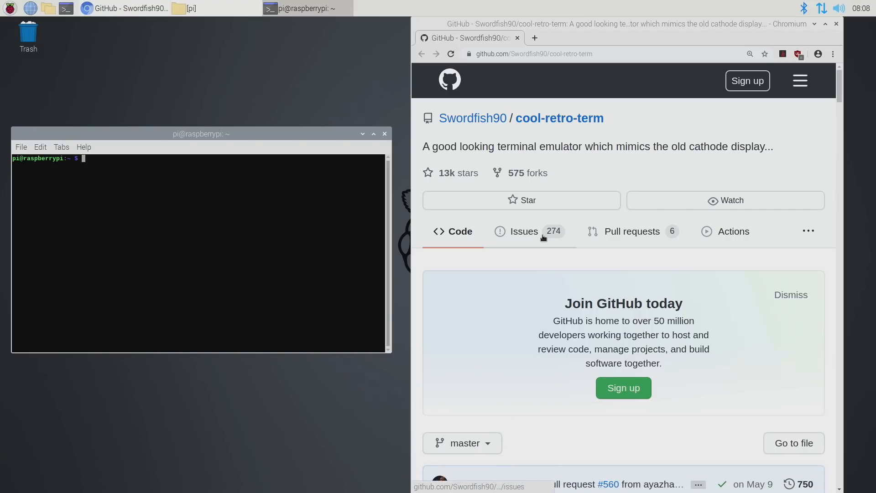
{"action": "scroll", "scroll_direction": "down", "scroll_amount": 3}
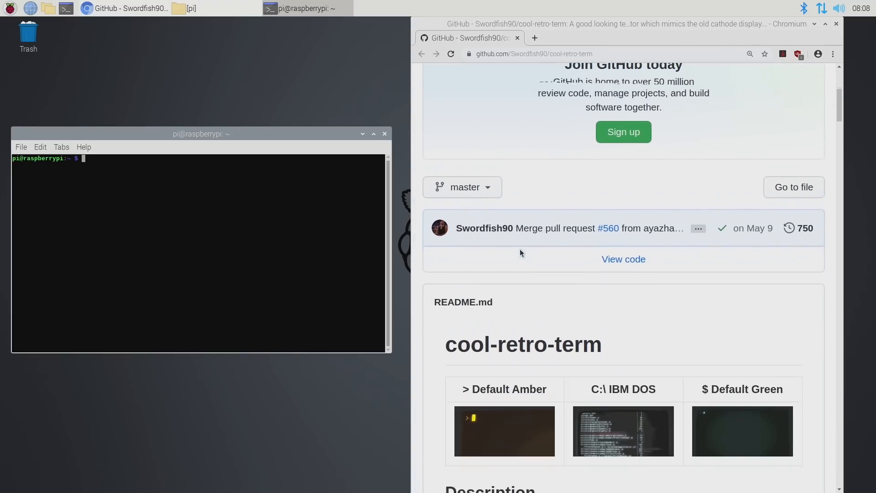
{"action": "scroll", "scroll_direction": "down", "scroll_amount": 3}
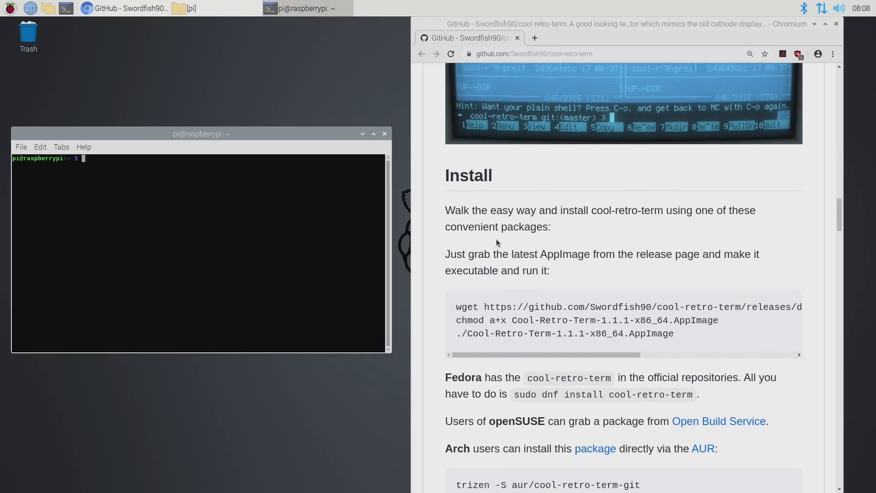
{"action": "scroll", "scroll_direction": "down", "scroll_amount": 3}
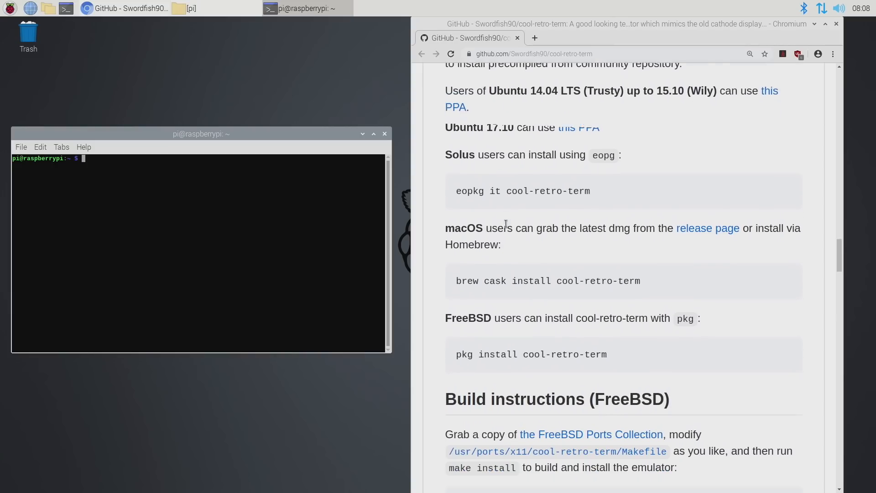
{"action": "scroll", "scroll_direction": "down", "scroll_amount": 3}
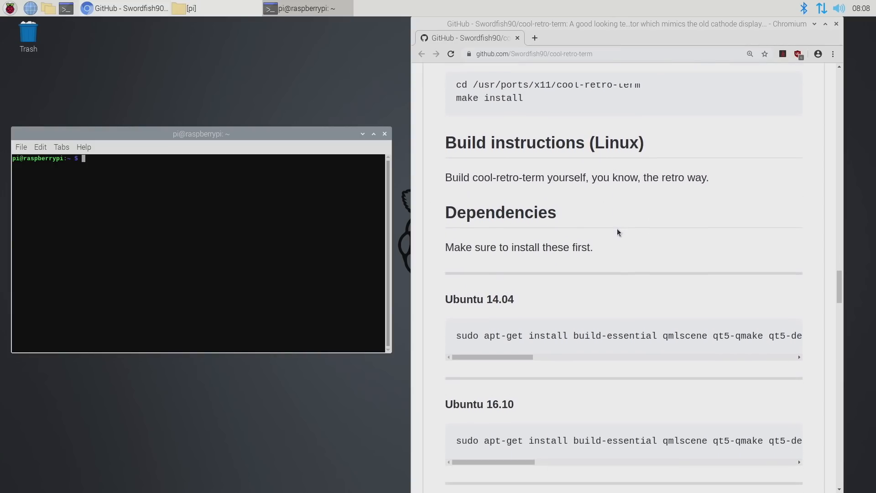
{"action": "scroll", "scroll_direction": "down", "scroll_amount": 3}
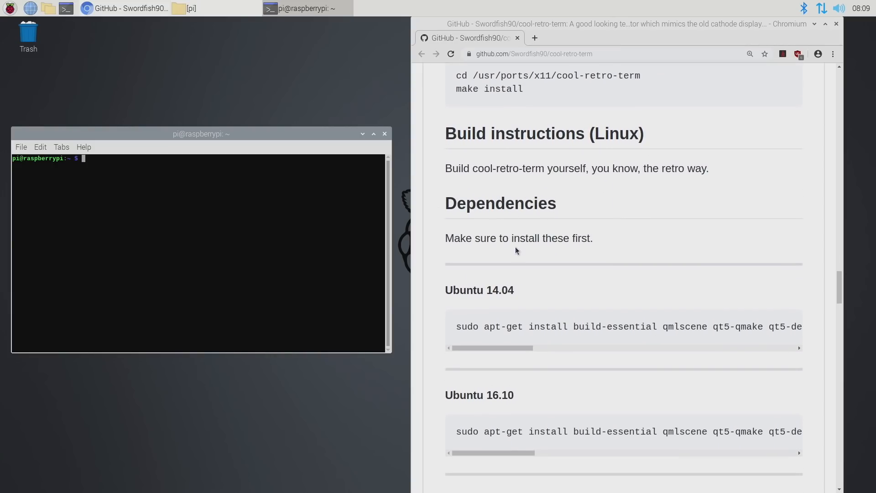
{"action": "scroll", "scroll_direction": "down", "scroll_amount": 3}
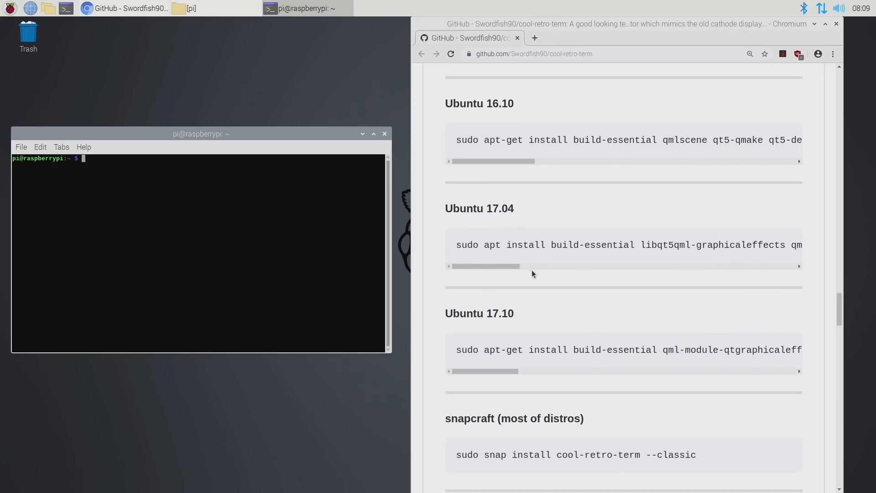
{"action": "scroll", "scroll_direction": "down", "scroll_amount": 3}
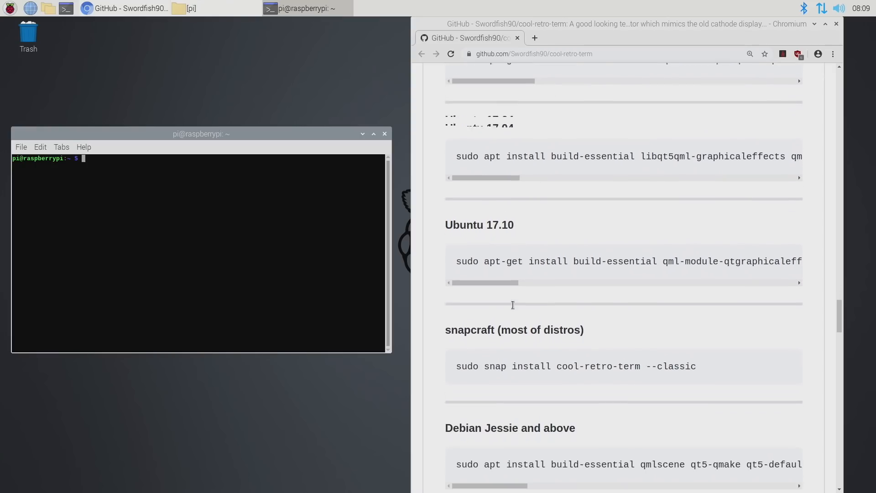
{"action": "scroll", "scroll_direction": "down", "scroll_amount": 3}
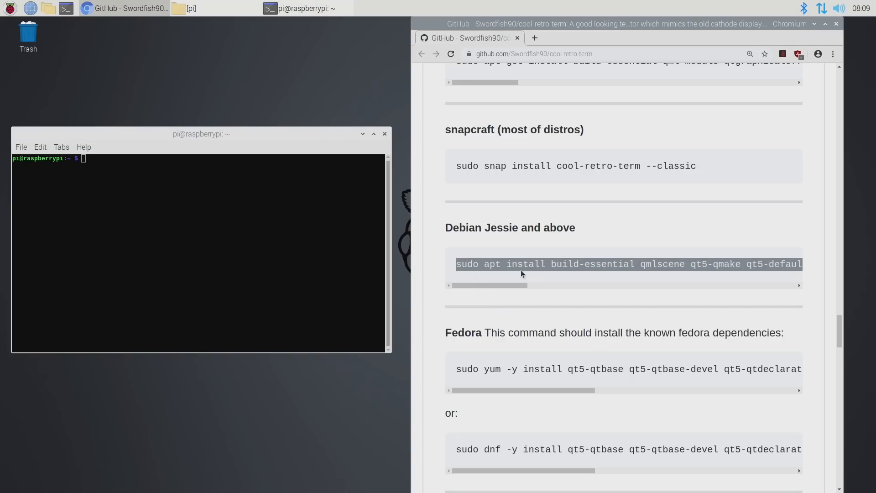
{"action": "mouse_move", "coordinate": [105, 177]}
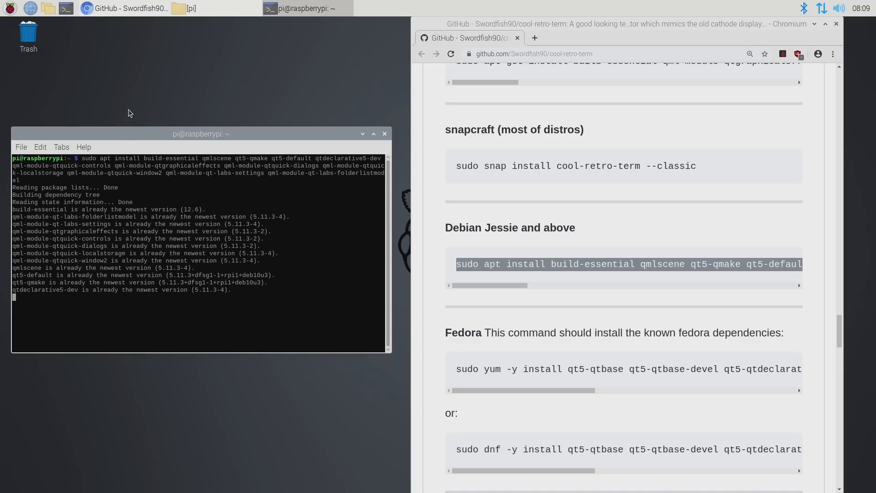
Confirm the apt dependency install and scroll the README to the clone instructions
{"action": "key", "text": "Return"}
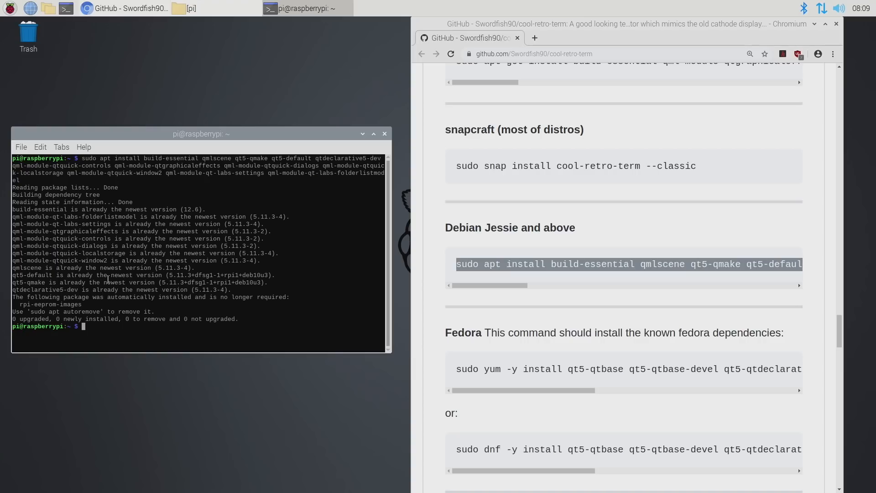
{"action": "scroll", "scroll_direction": "down", "scroll_amount": 3}
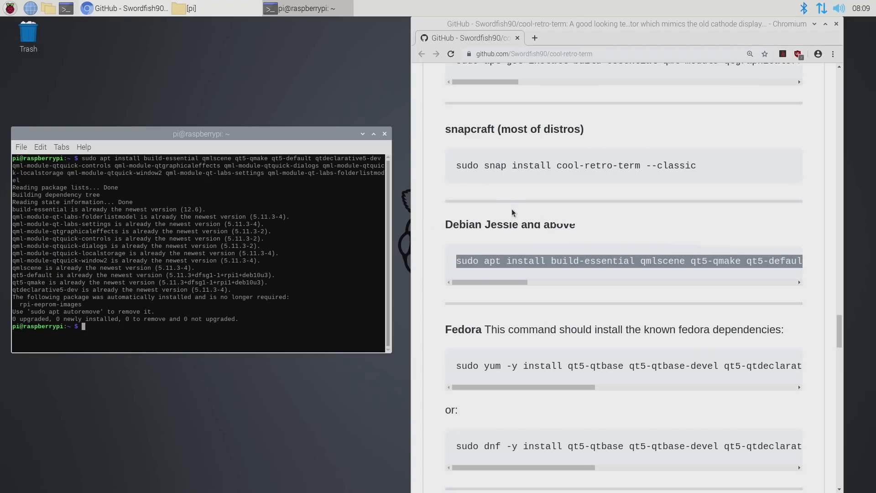
{"action": "scroll", "scroll_direction": "down", "scroll_amount": 3}
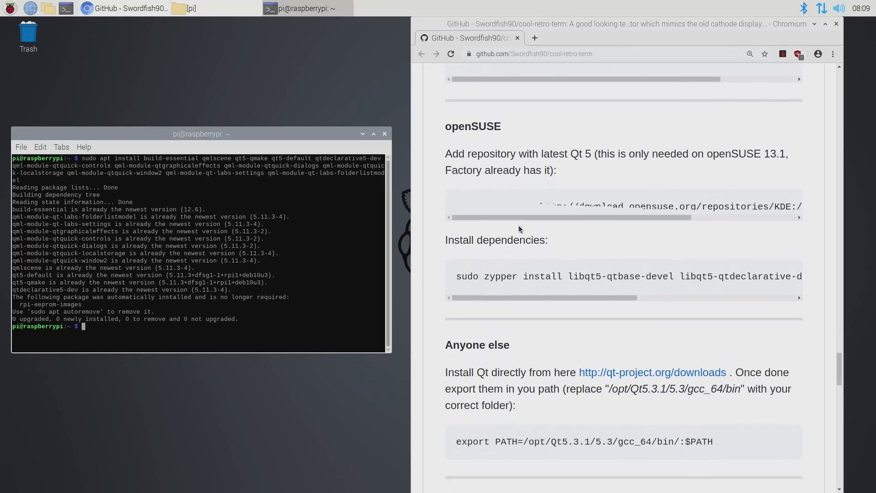
{"action": "scroll", "scroll_direction": "down", "scroll_amount": 3}
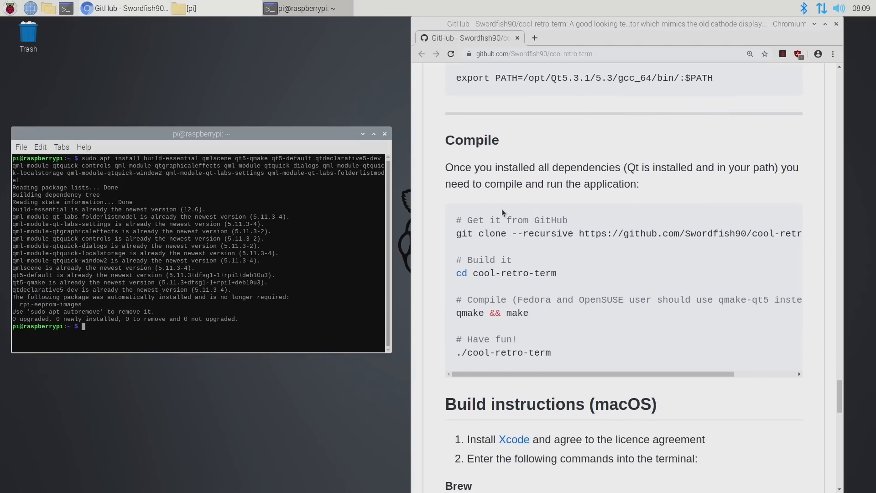
Clone cool-retro-term with git clone --recursive and change into its folder
{"action": "double_click", "coordinate": [471, 139]}
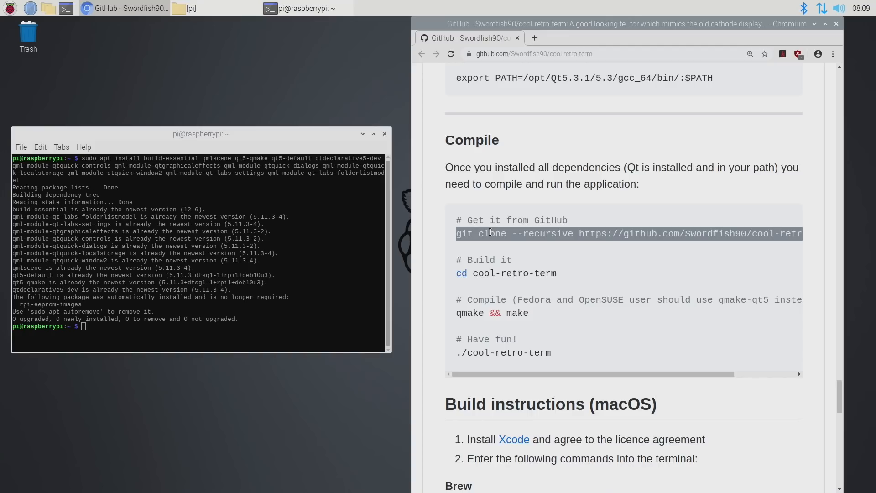
{"action": "mouse_move", "coordinate": [131, 376]}
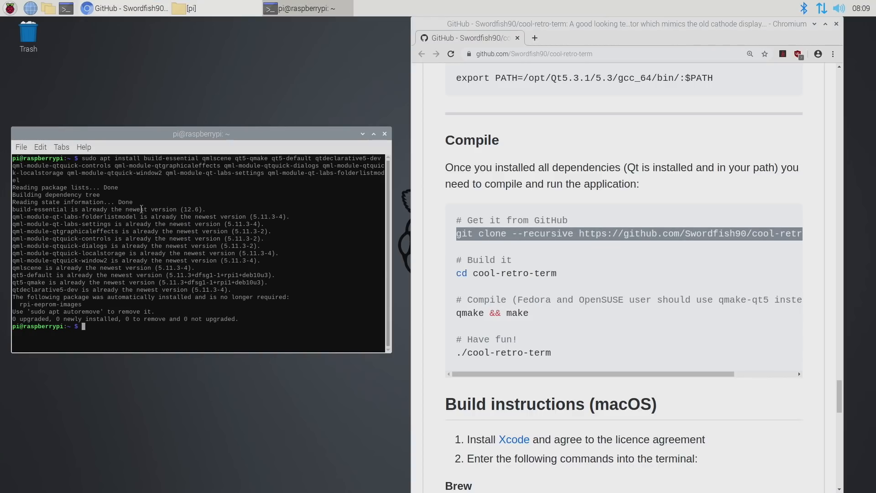
{"action": "type", "text": "git clone --recursive https://github.com/Swordfish90/cool-retro-term.git"}
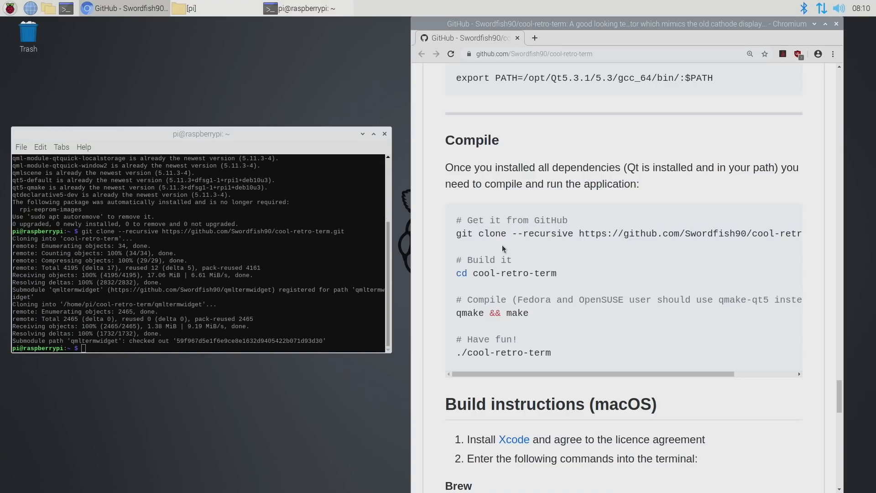
{"action": "right_click", "coordinate": [484, 273]}
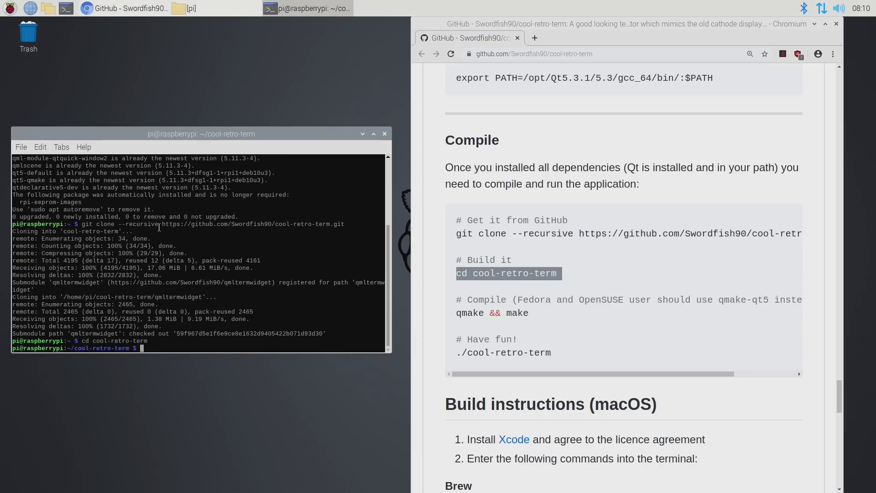
{"action": "mouse_move", "coordinate": [474, 324]}
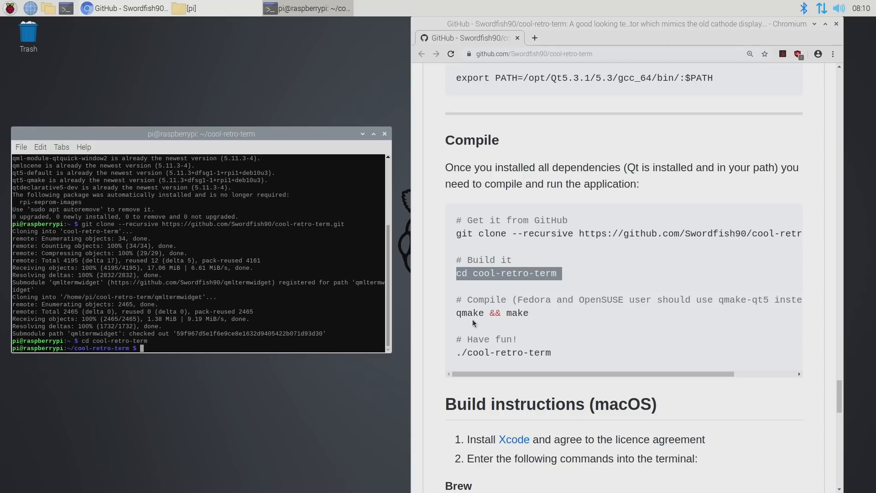
Copy the 'qmake && make' compile command from the README
{"action": "double_click", "coordinate": [494, 313]}
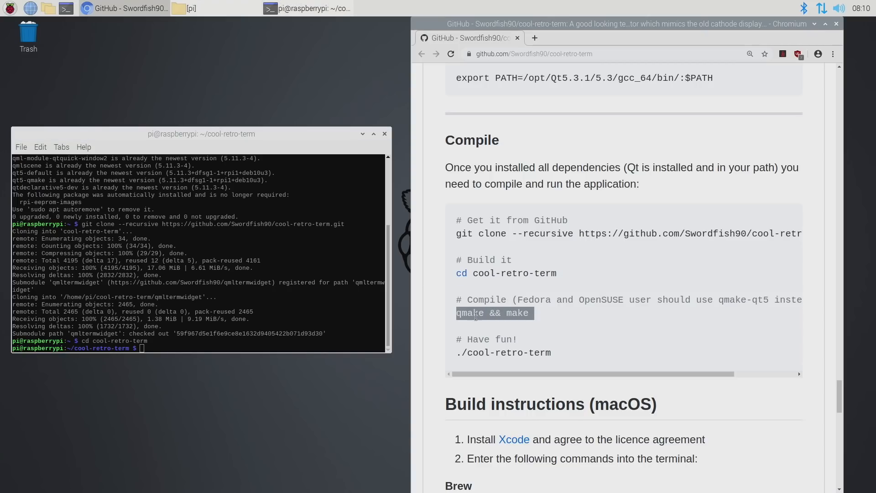
{"action": "right_click", "coordinate": [494, 313]}
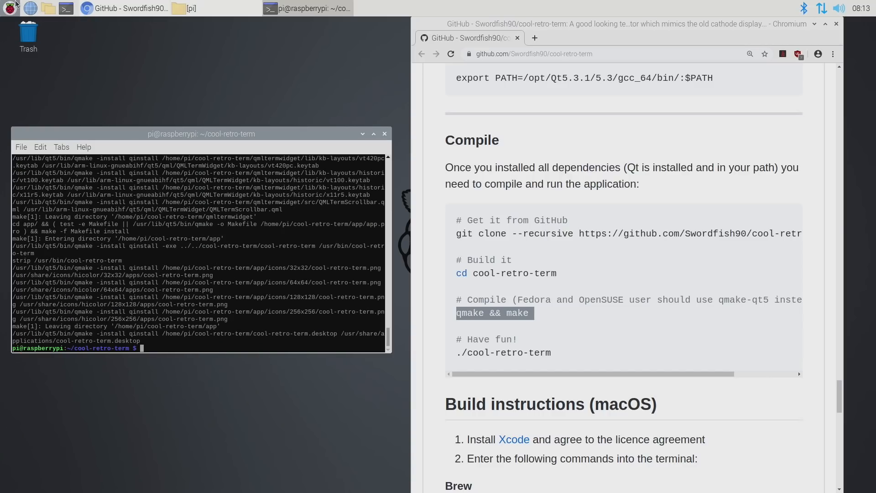
Launch the built cool-retro-term and open Settings from its right-click menu
{"action": "left_click", "coordinate": [10, 8]}
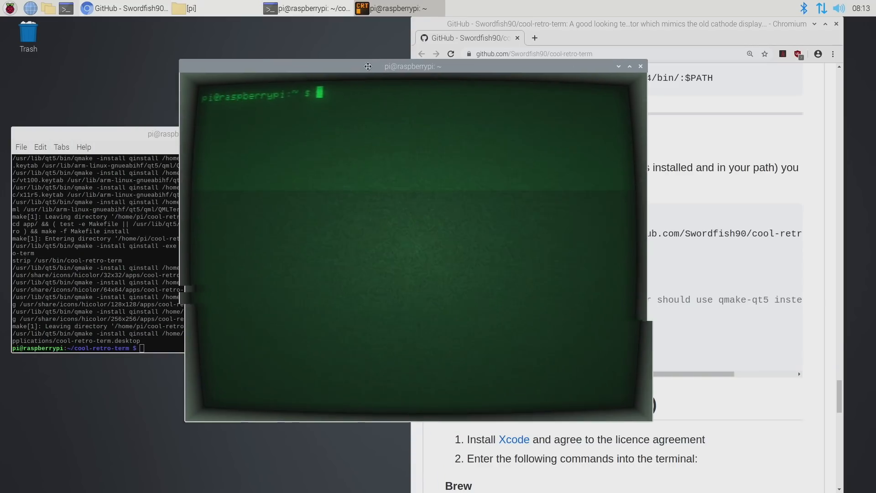
{"action": "right_click", "coordinate": [391, 134]}
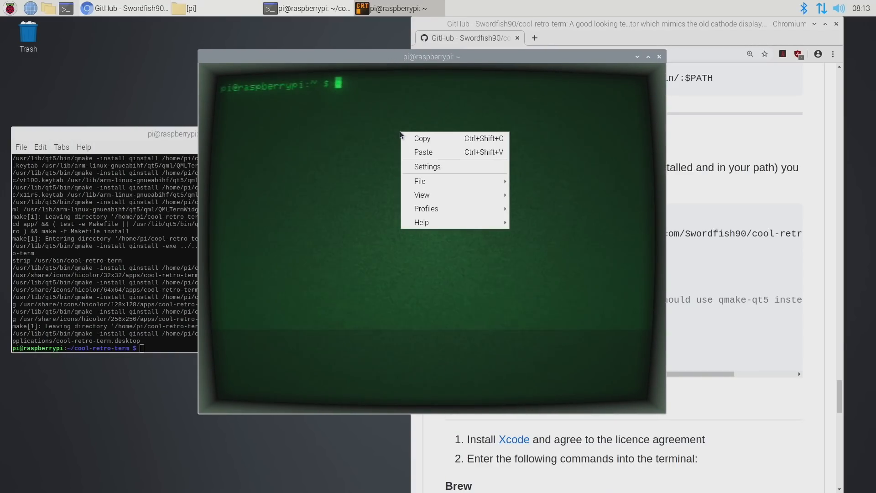
{"action": "left_click", "coordinate": [426, 167]}
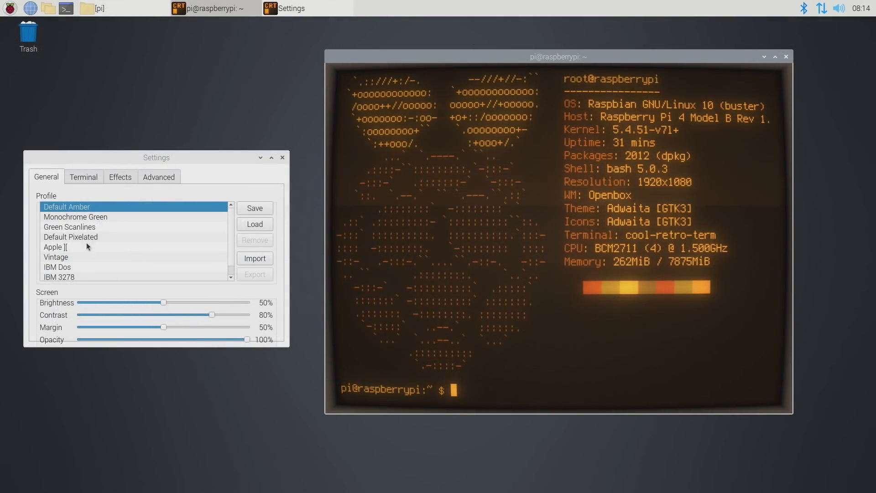
Preview Monochrome Green, Green Scanlines, Default Pixelated, Apple ][, Vintage, then keep Futuristic and rerun sudo neofetch
{"action": "left_click", "coordinate": [75, 217]}
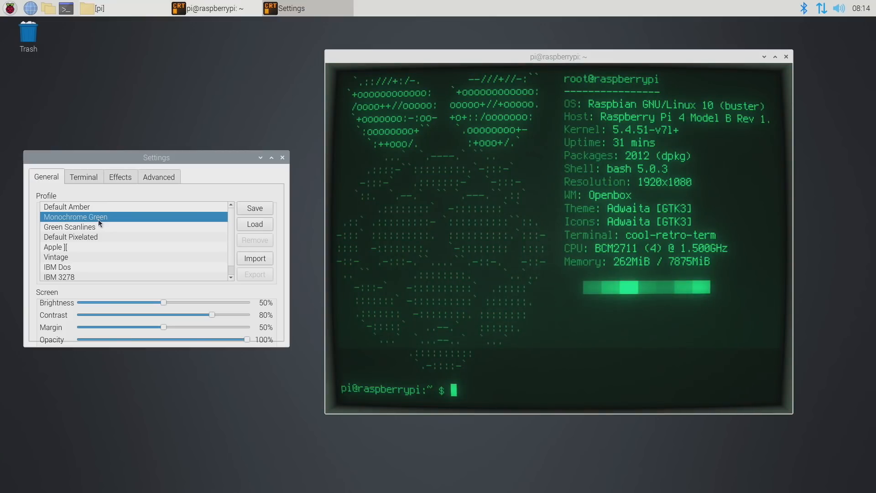
{"action": "left_click", "coordinate": [69, 227]}
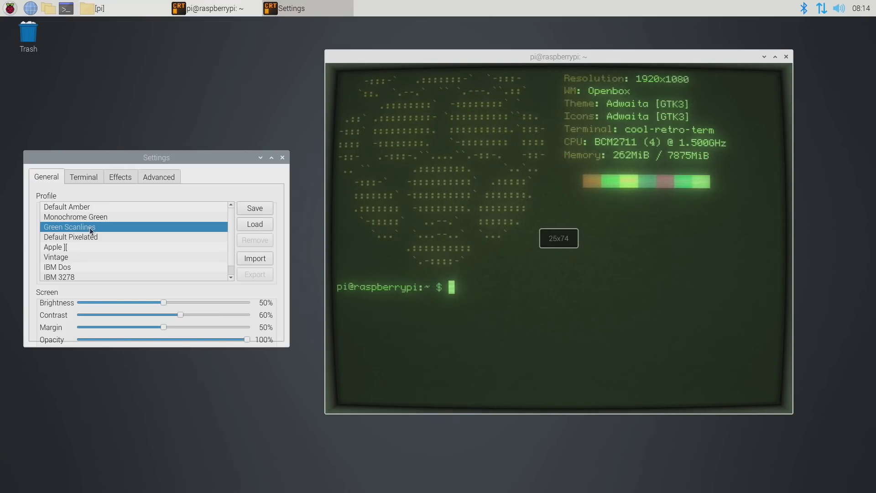
{"action": "left_click", "coordinate": [71, 237]}
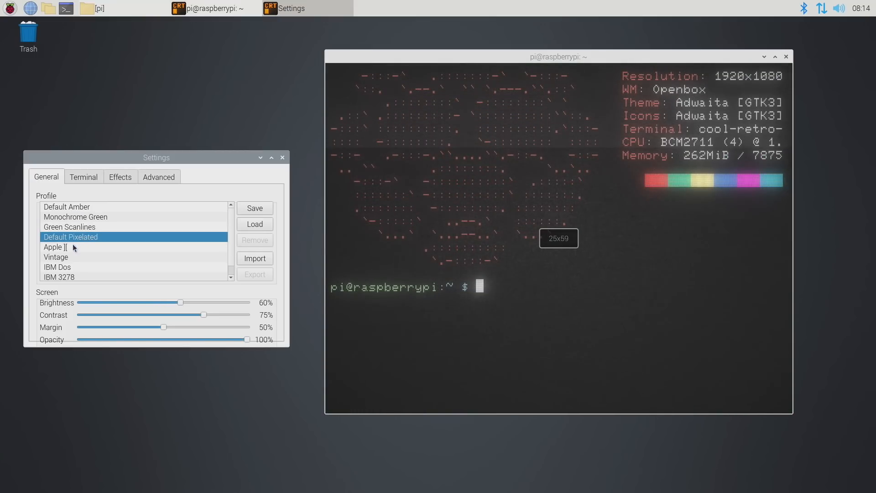
{"action": "left_click", "coordinate": [62, 246]}
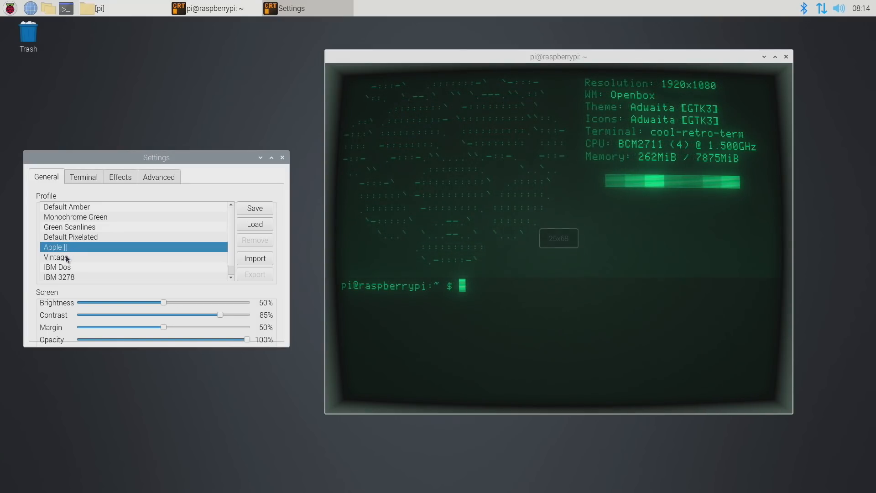
{"action": "left_click", "coordinate": [56, 267]}
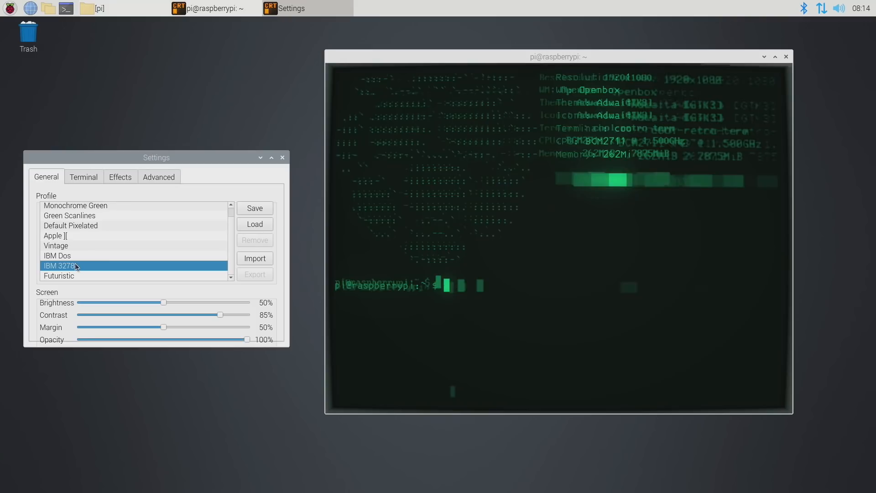
{"action": "left_click", "coordinate": [58, 276]}
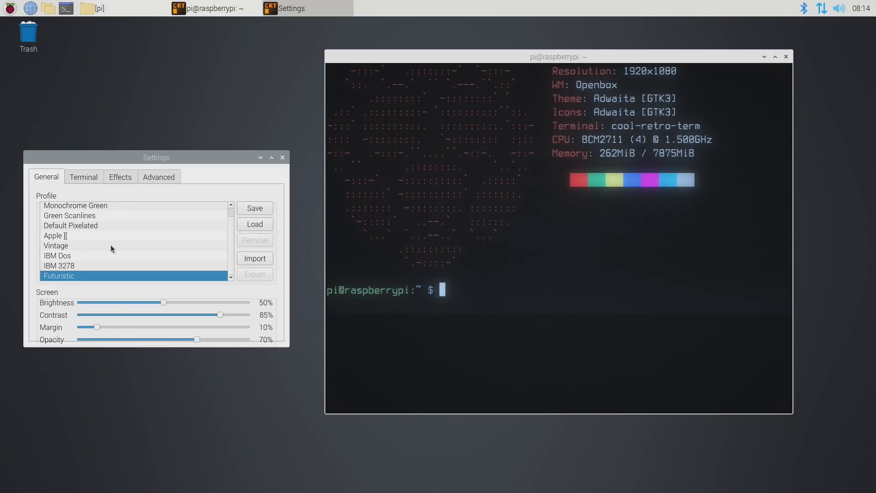
{"action": "type", "text": "sudo neofetch"}
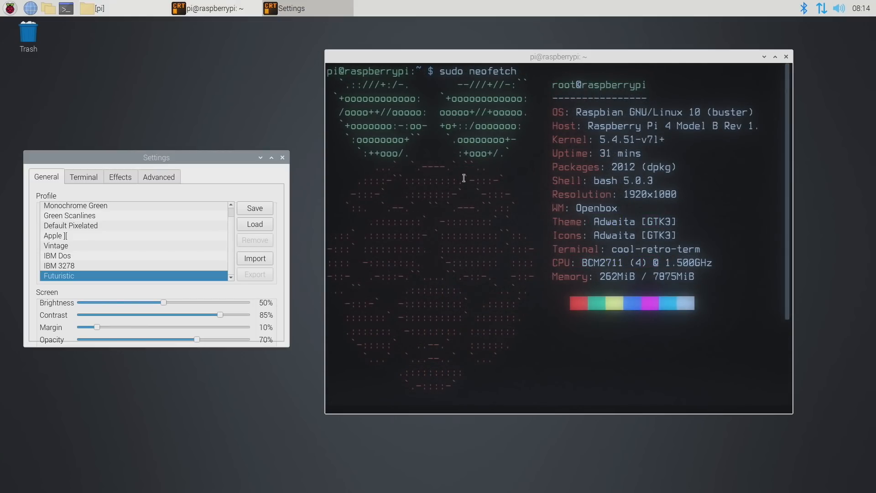